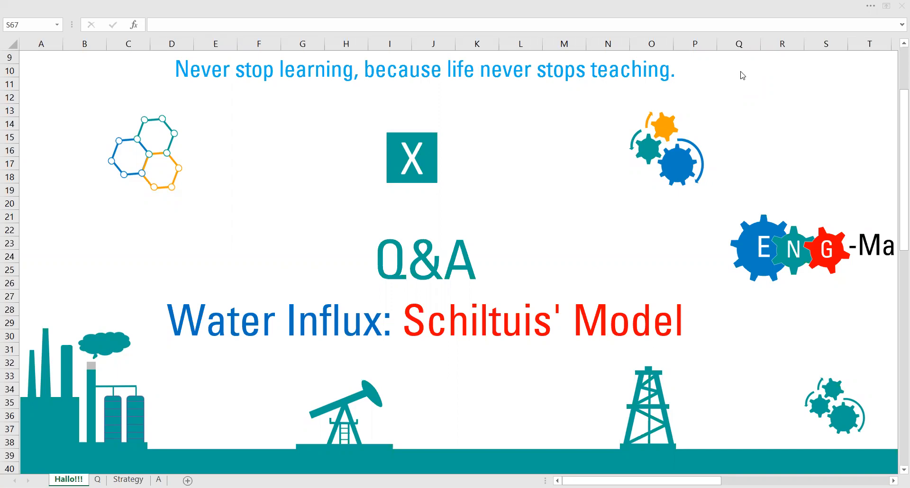
mouse_move(323, 143)
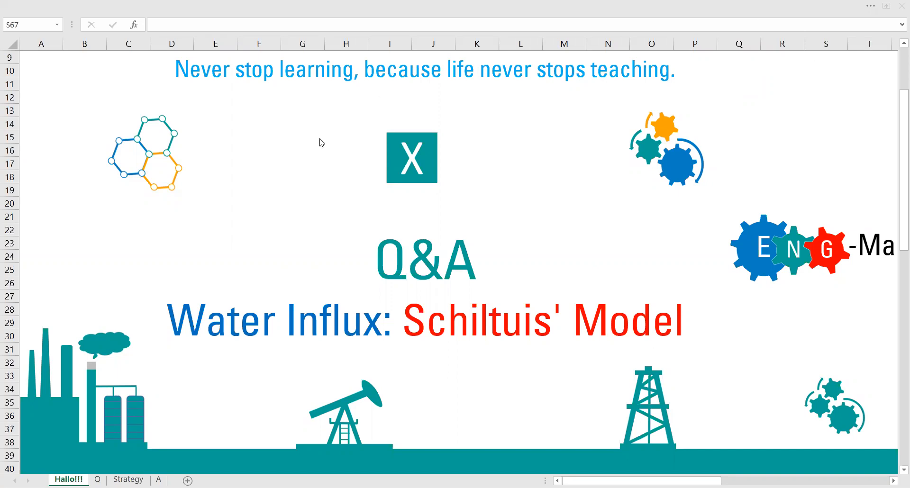
mouse_move(474, 347)
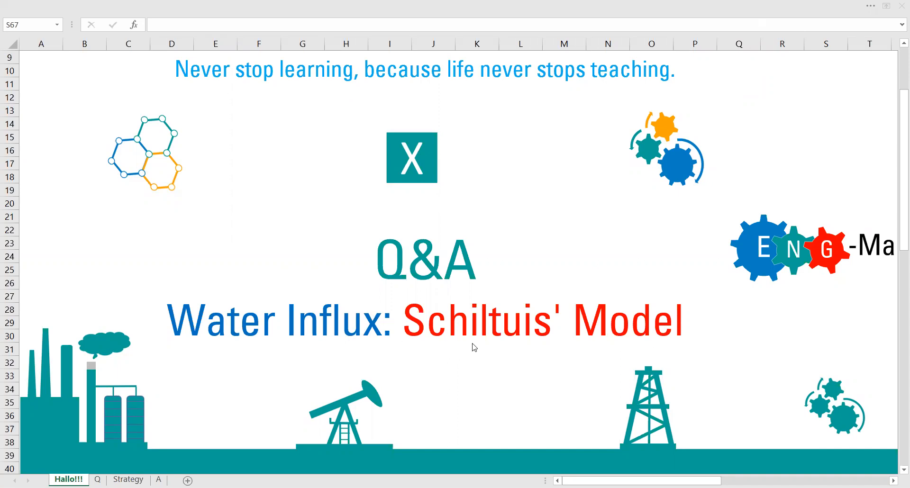
mouse_move(661, 326)
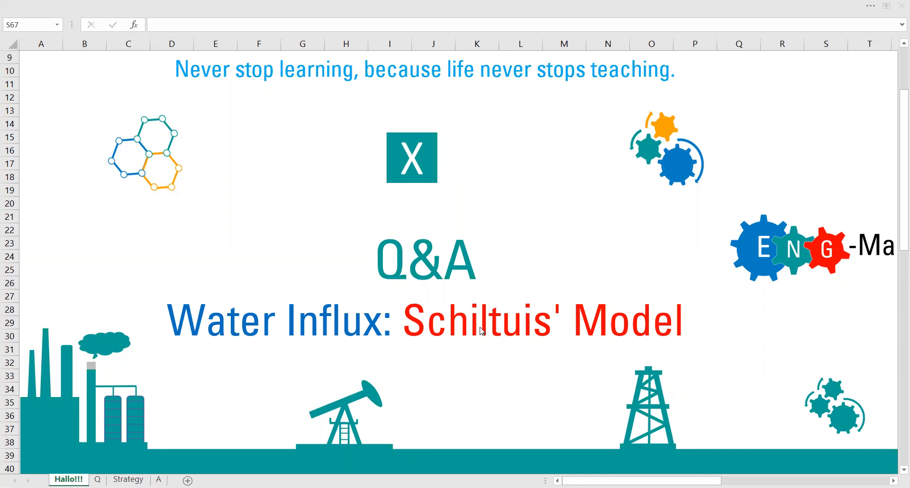
mouse_move(479, 332)
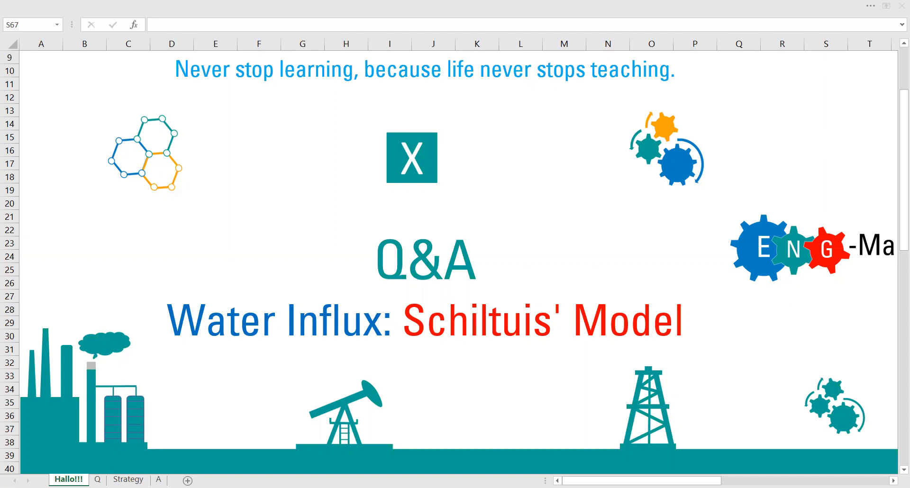
Step: Review the reservoir data and the request to calculate Schilthuis' water influx constant on the Q sheet
left_click(97, 480)
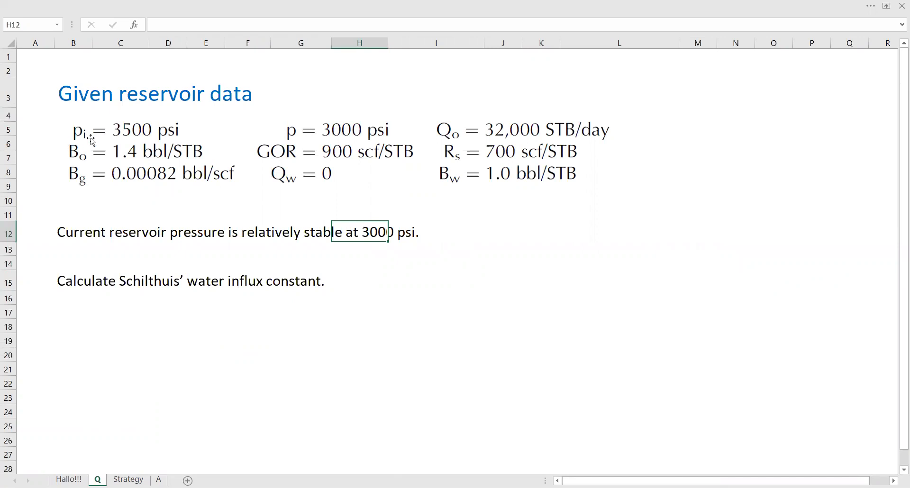
mouse_move(168, 138)
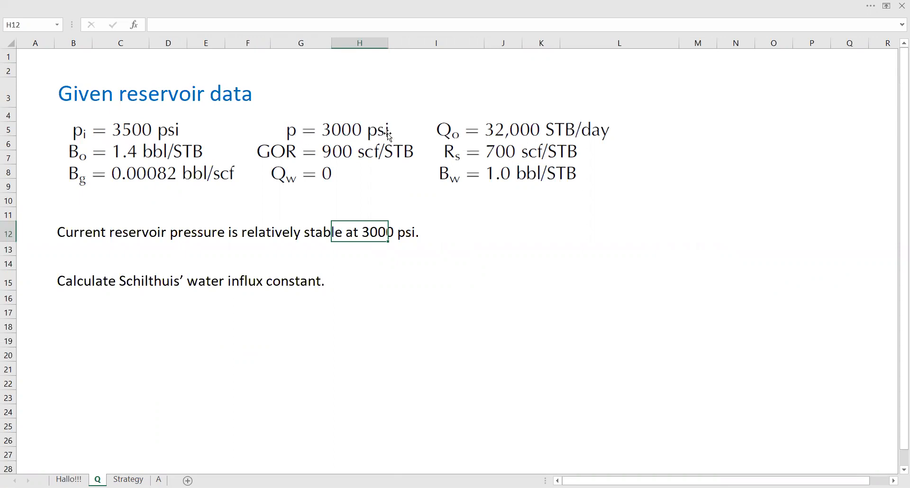
mouse_move(88, 161)
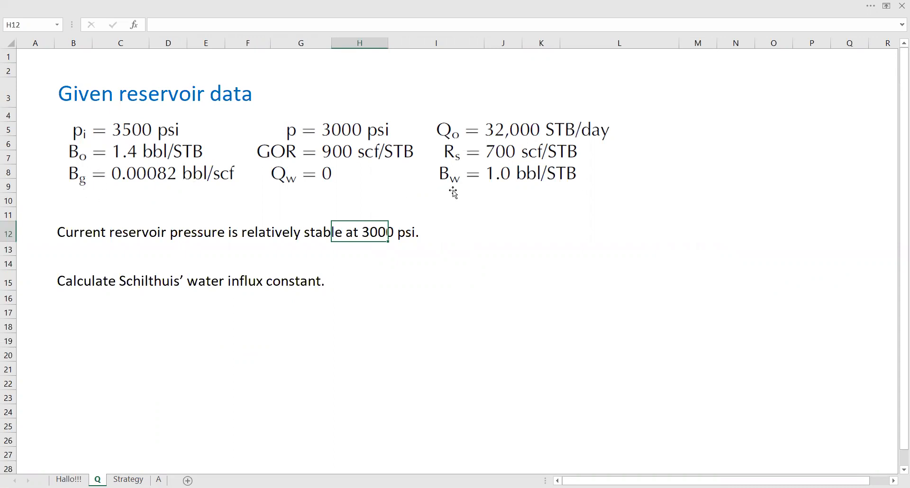
mouse_move(279, 163)
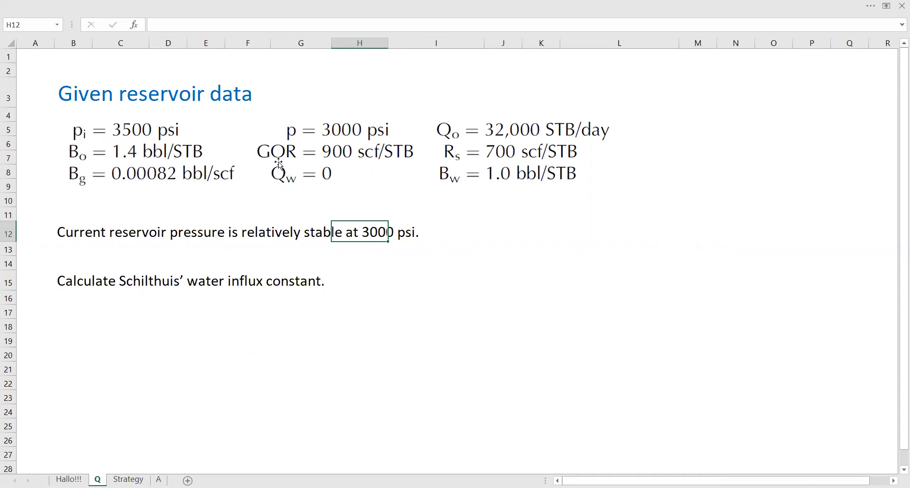
mouse_move(470, 150)
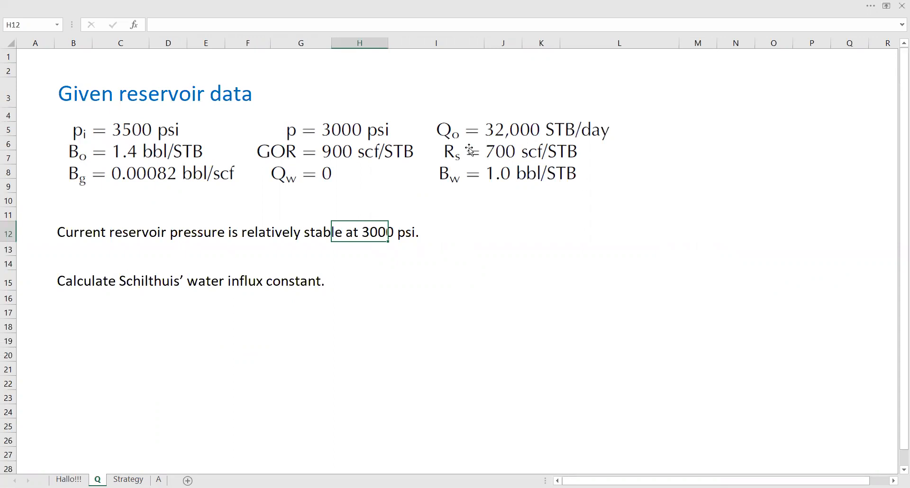
mouse_move(329, 193)
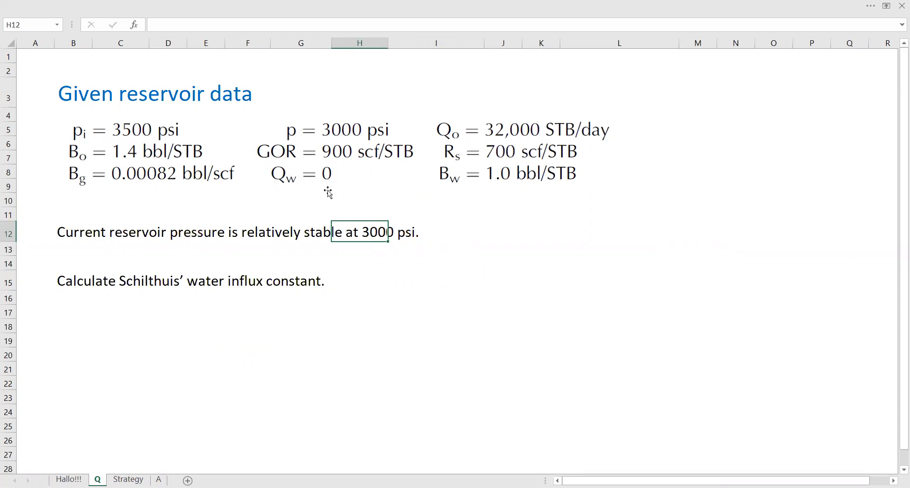
mouse_move(332, 183)
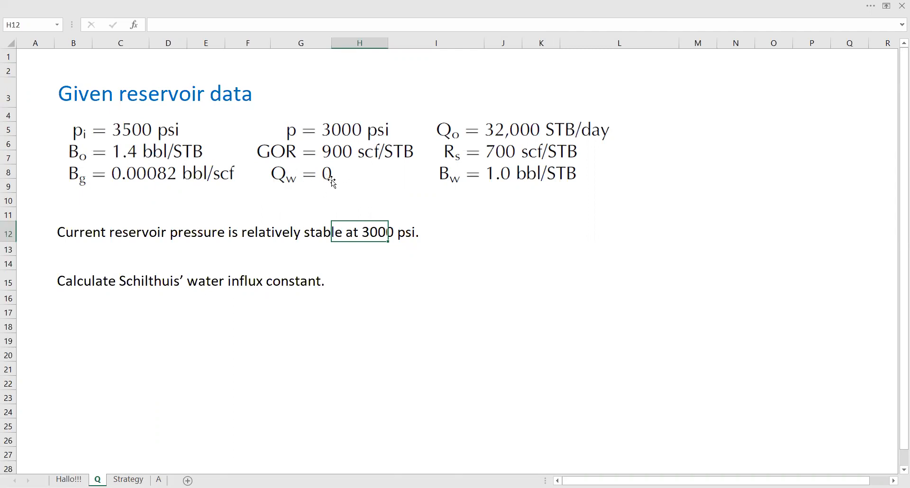
mouse_move(445, 129)
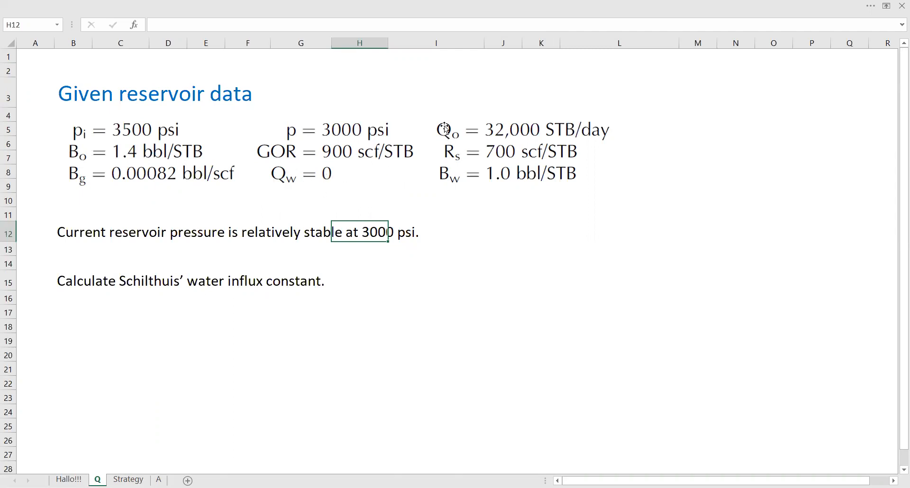
mouse_move(502, 135)
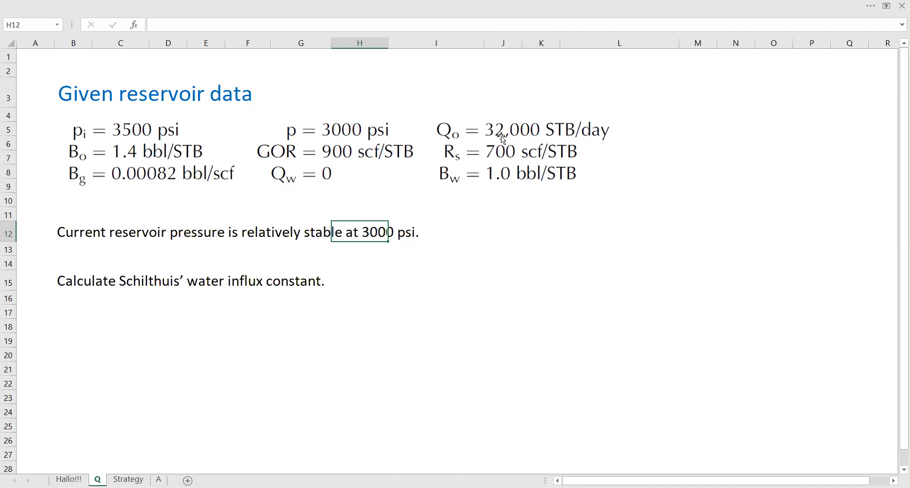
mouse_move(588, 143)
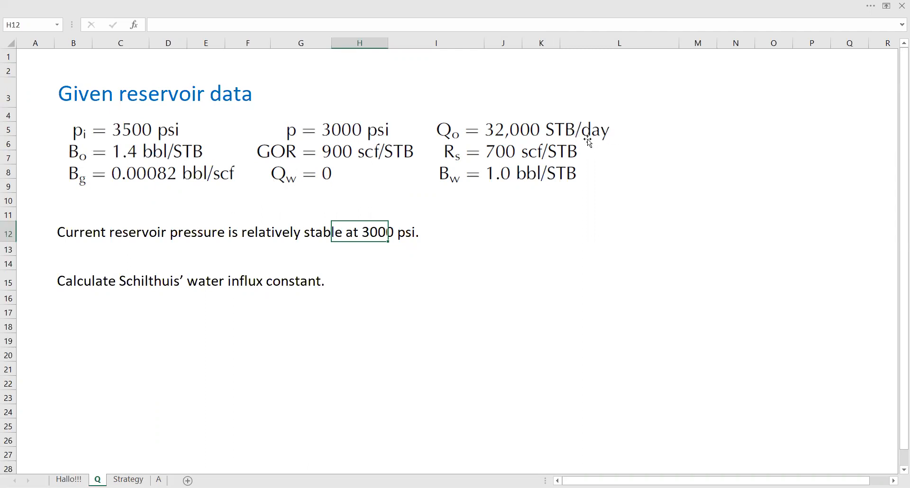
mouse_move(74, 233)
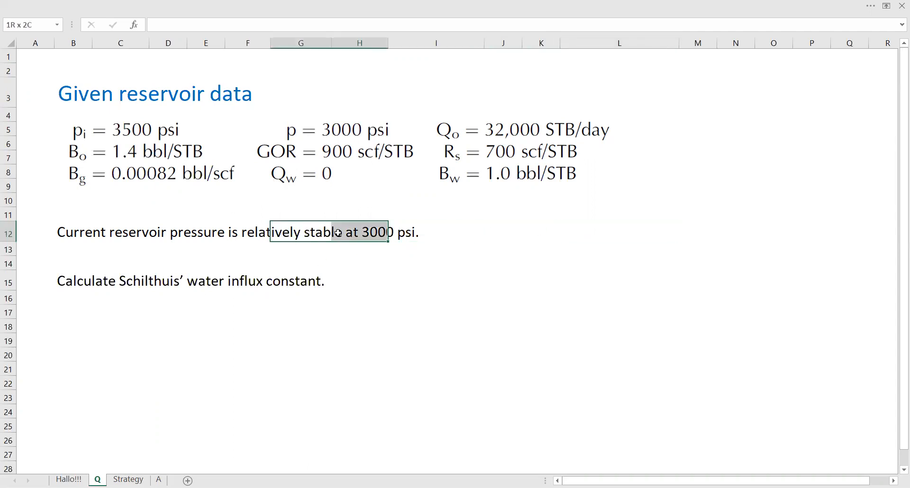
left_click(329, 232)
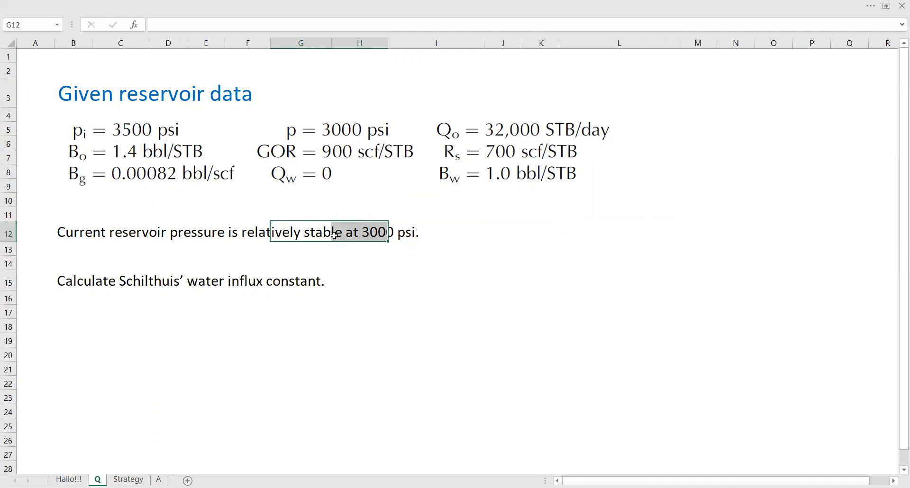
mouse_move(164, 289)
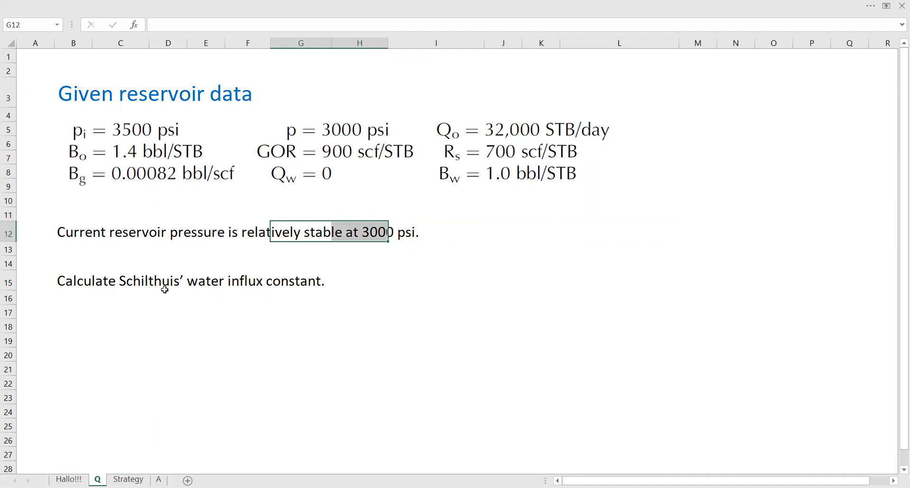
mouse_move(269, 284)
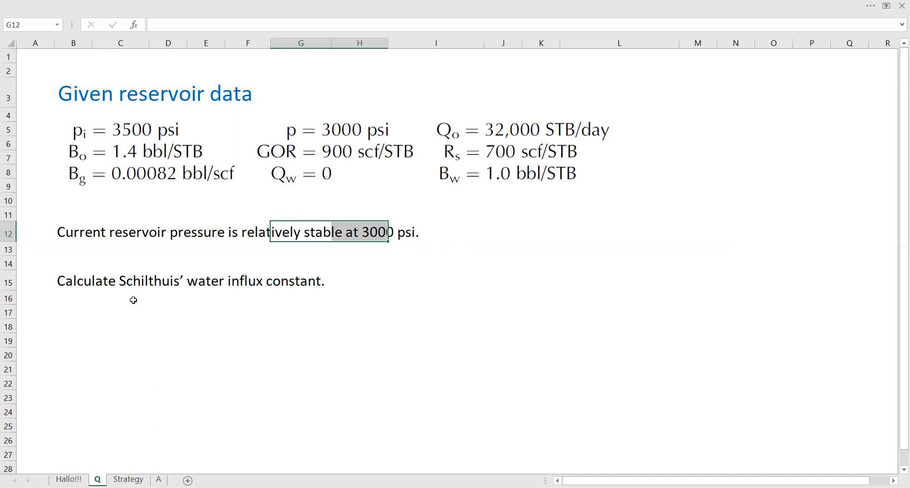
mouse_move(304, 288)
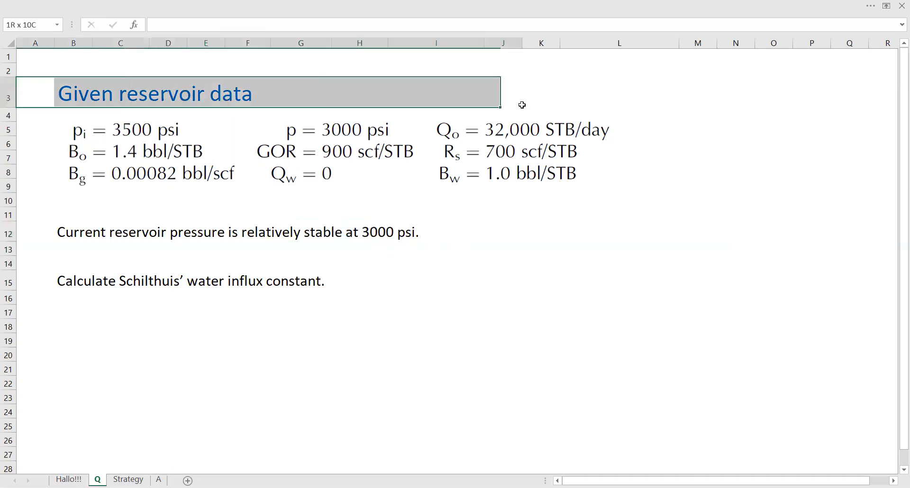
left_click(437, 281)
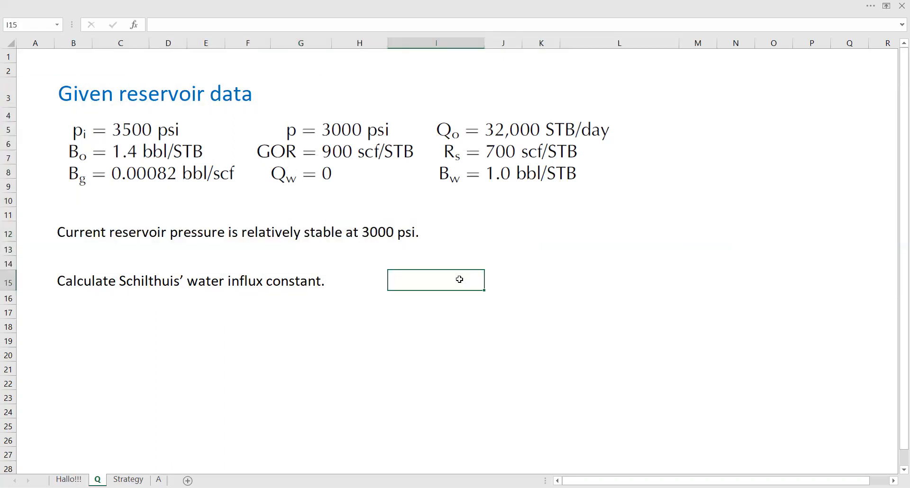
left_click(128, 480)
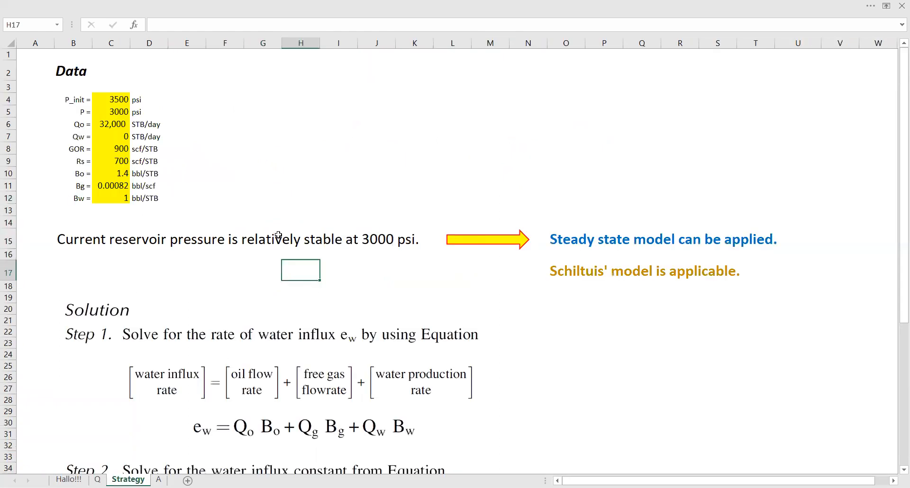
mouse_move(237, 96)
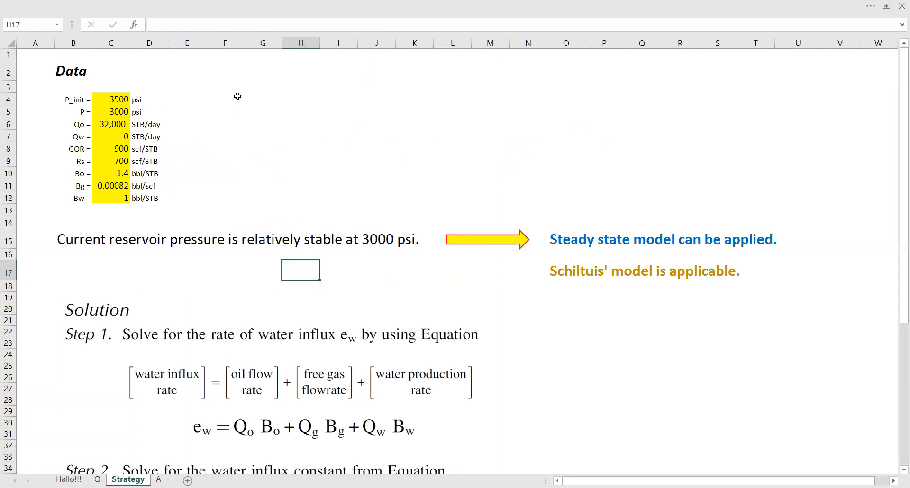
left_click_drag(73, 71, 187, 197)
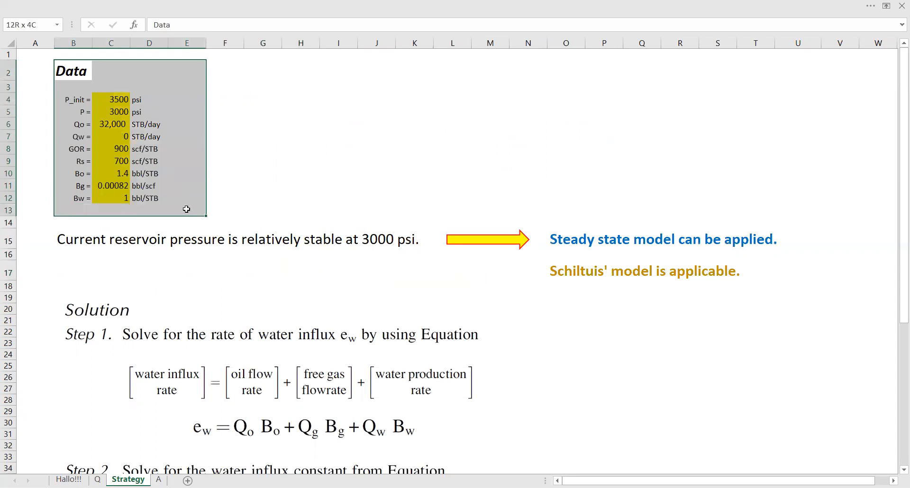
left_click(339, 172)
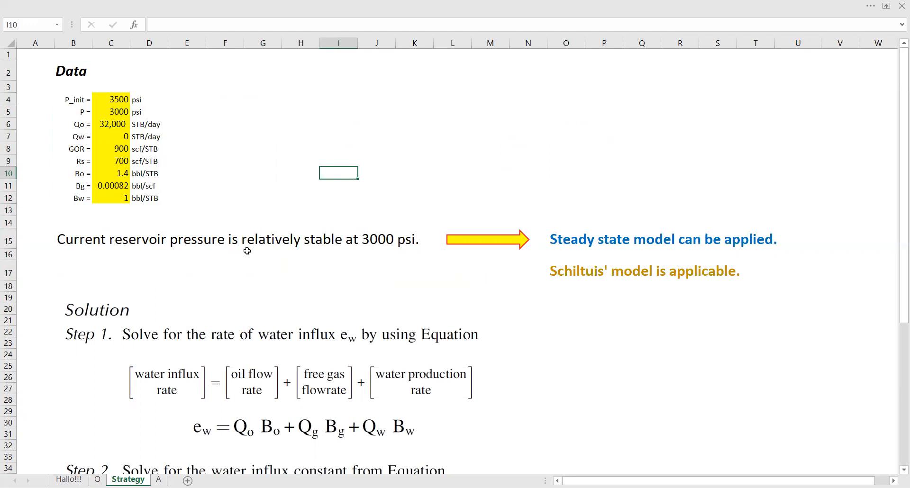
mouse_move(371, 248)
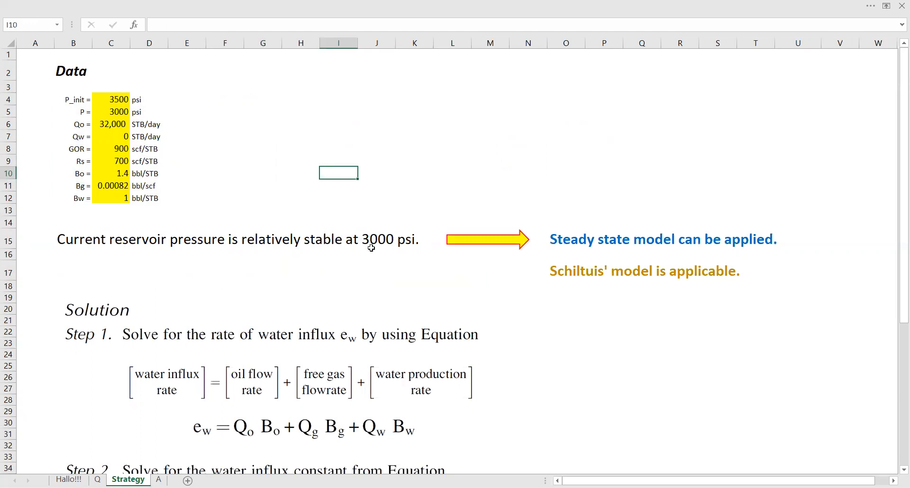
mouse_move(664, 250)
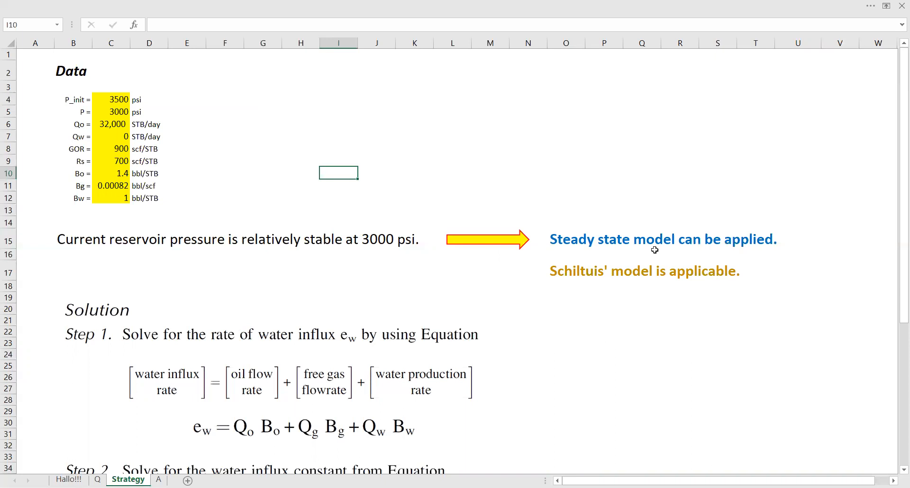
mouse_move(675, 281)
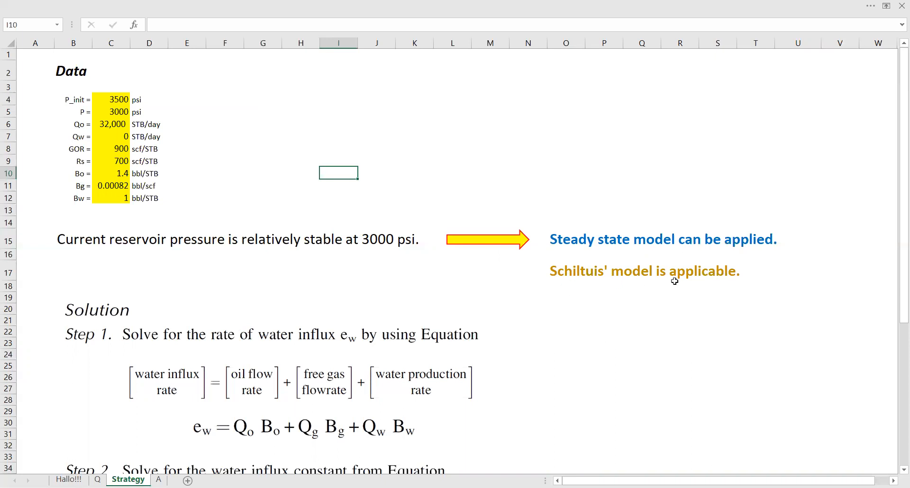
scroll("down", 3)
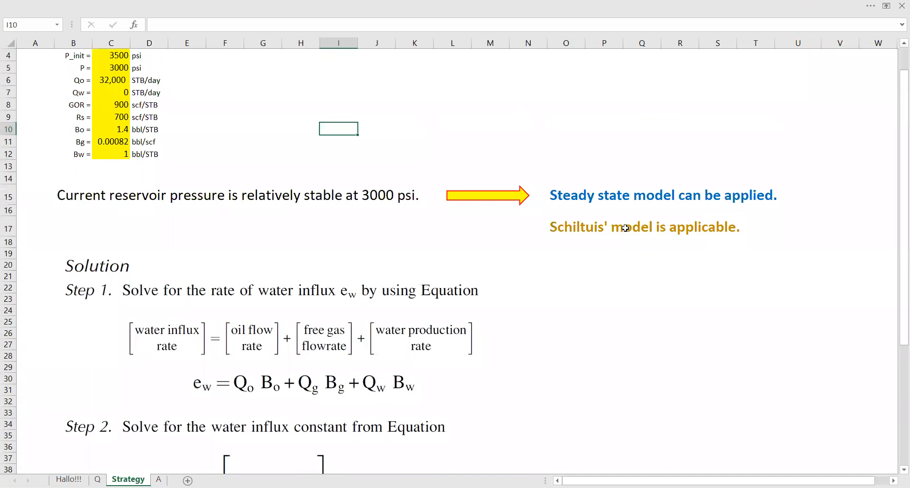
scroll("down", 3)
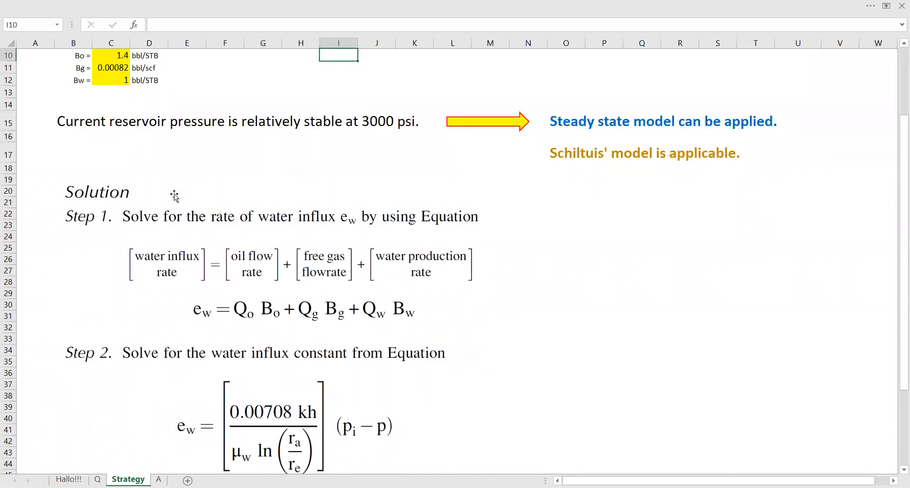
mouse_move(159, 230)
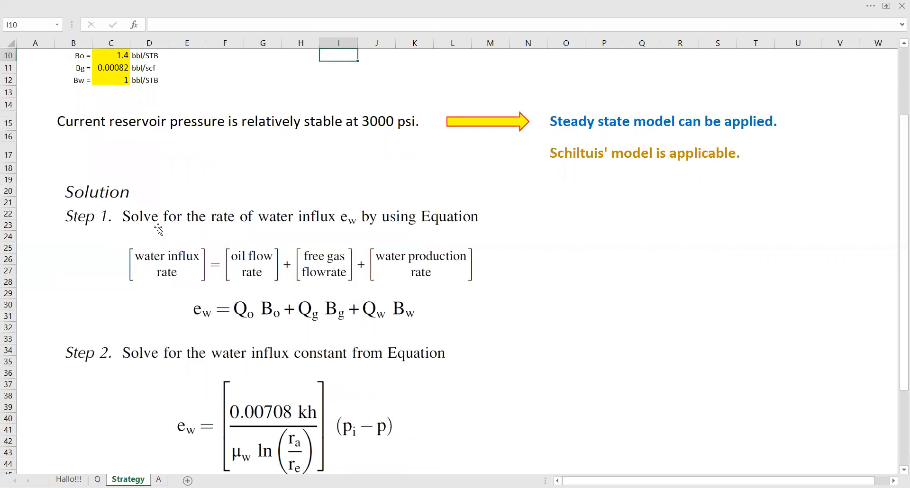
mouse_move(345, 228)
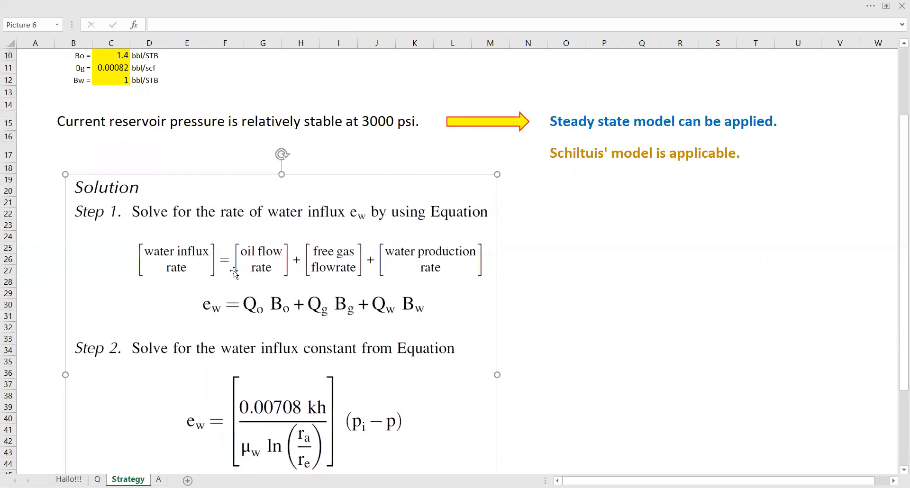
mouse_move(192, 284)
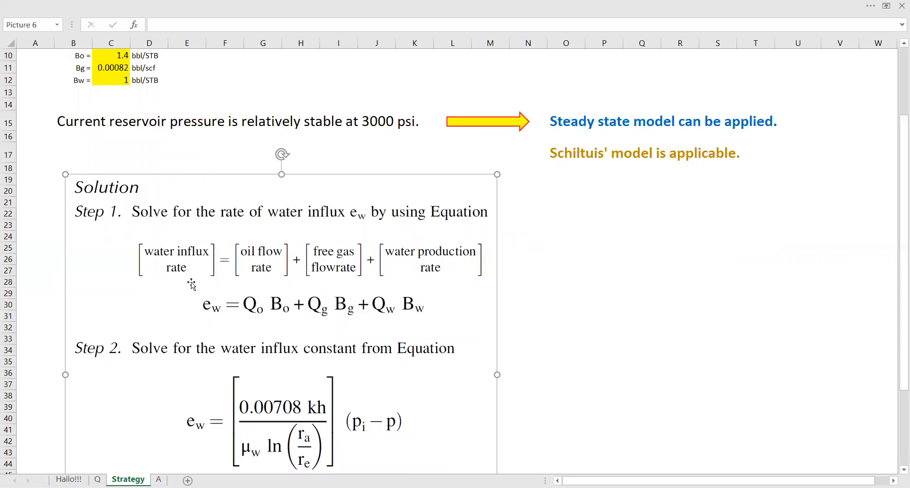
mouse_move(262, 269)
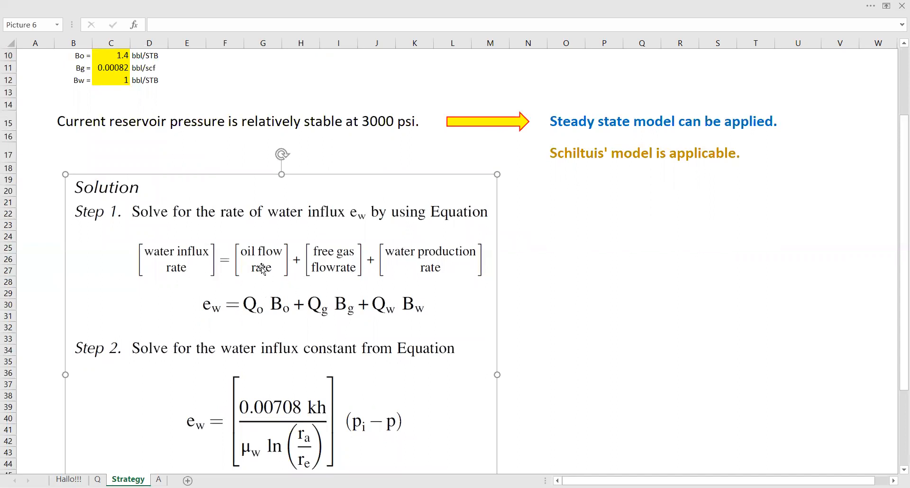
mouse_move(348, 258)
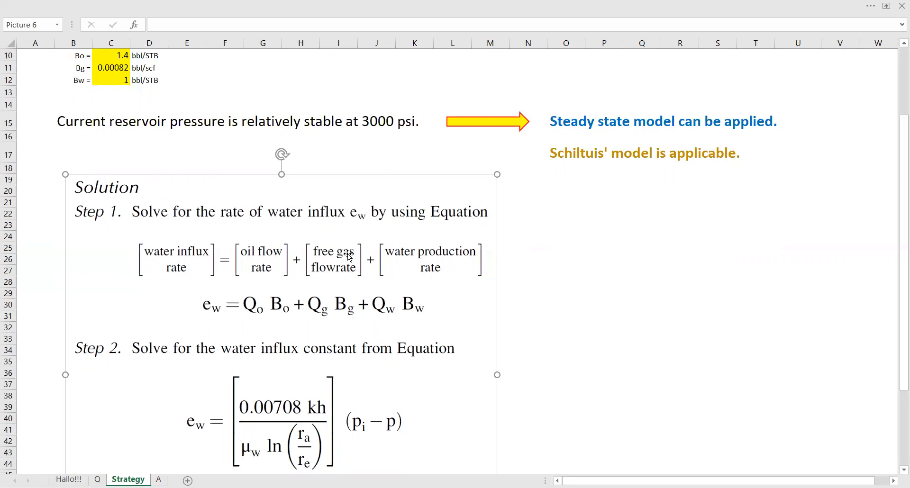
mouse_move(467, 263)
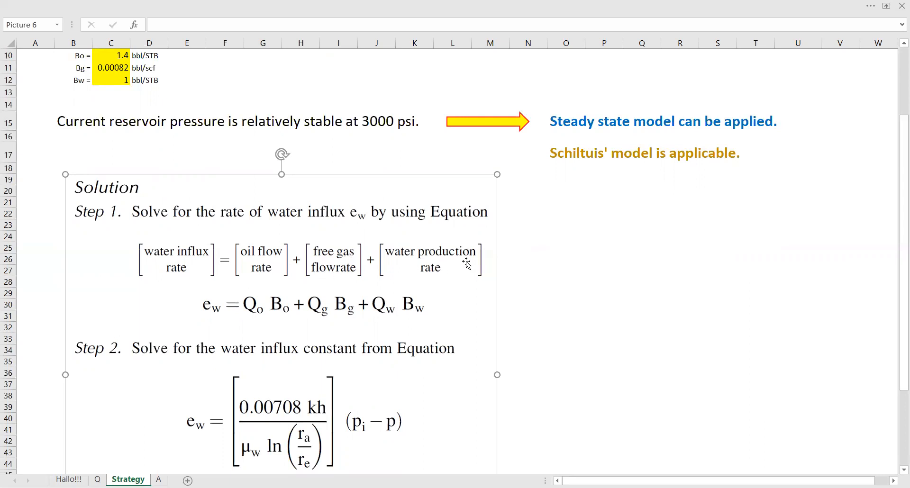
mouse_move(463, 275)
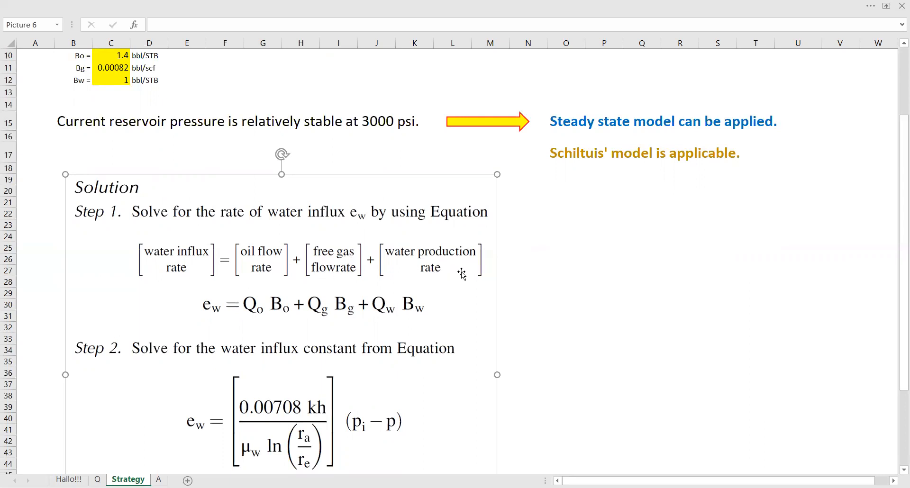
mouse_move(420, 274)
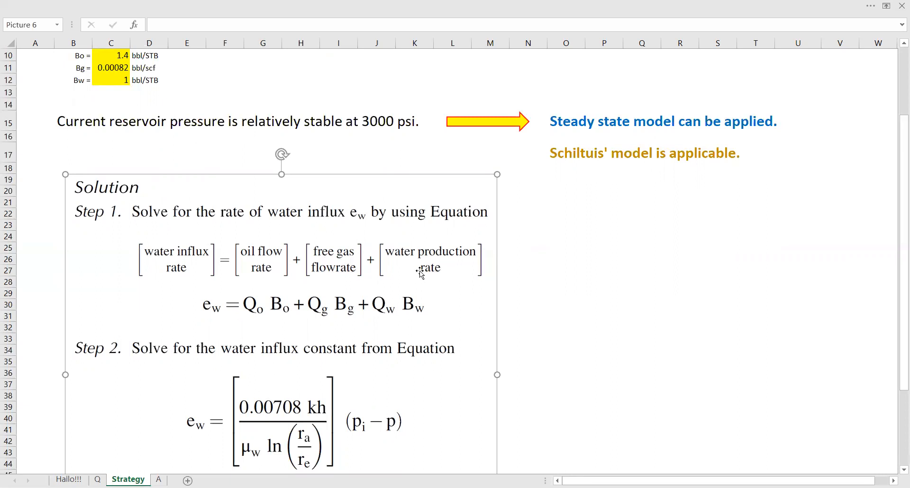
scroll("down", 3)
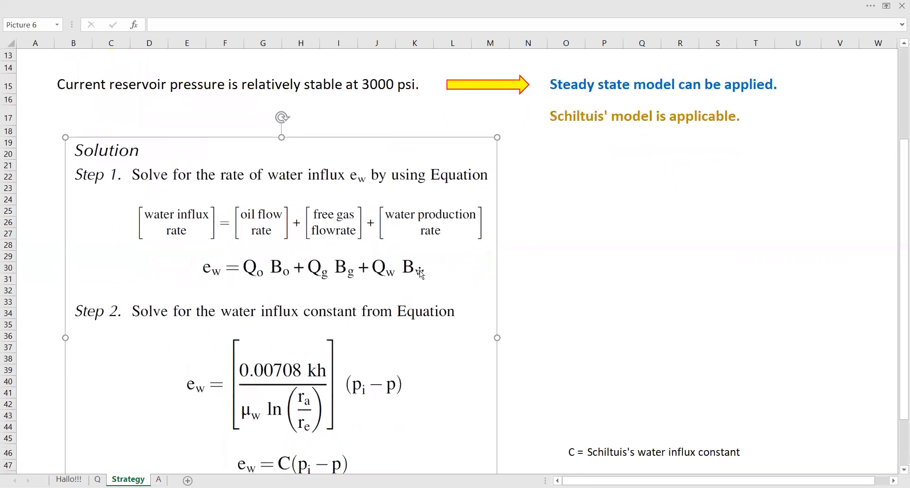
scroll("down", 3)
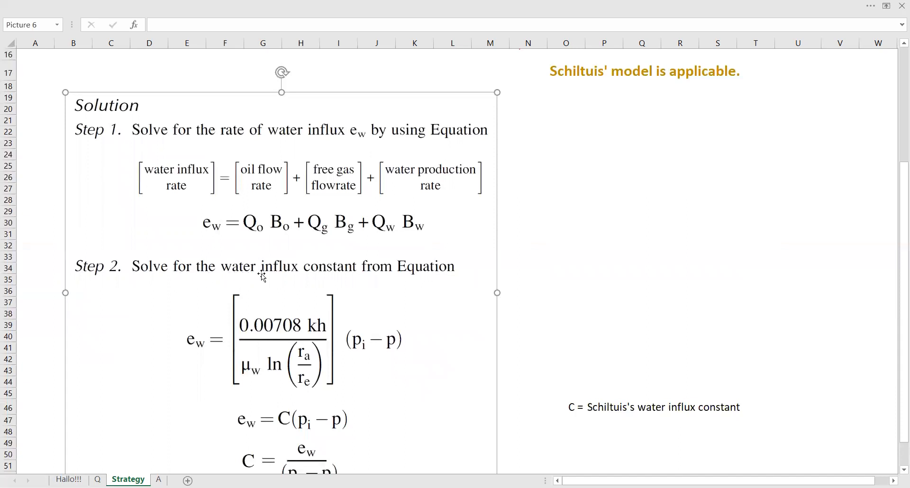
scroll("down", 3)
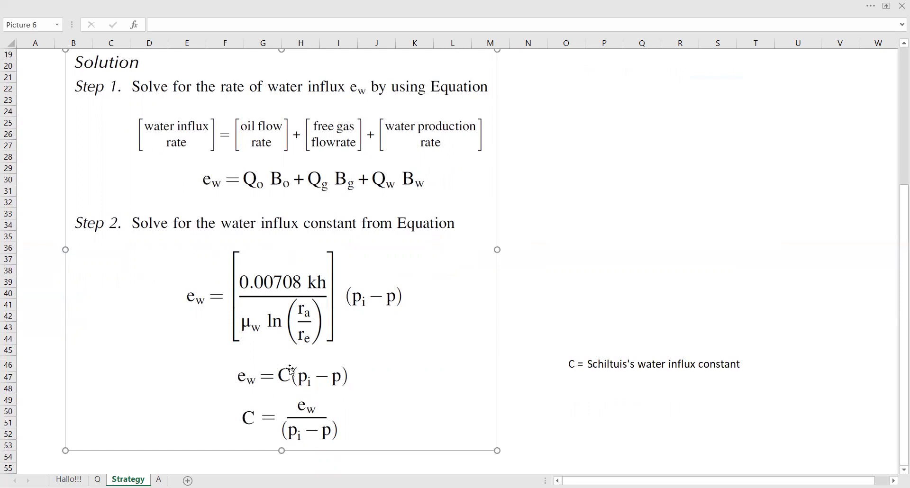
mouse_move(589, 372)
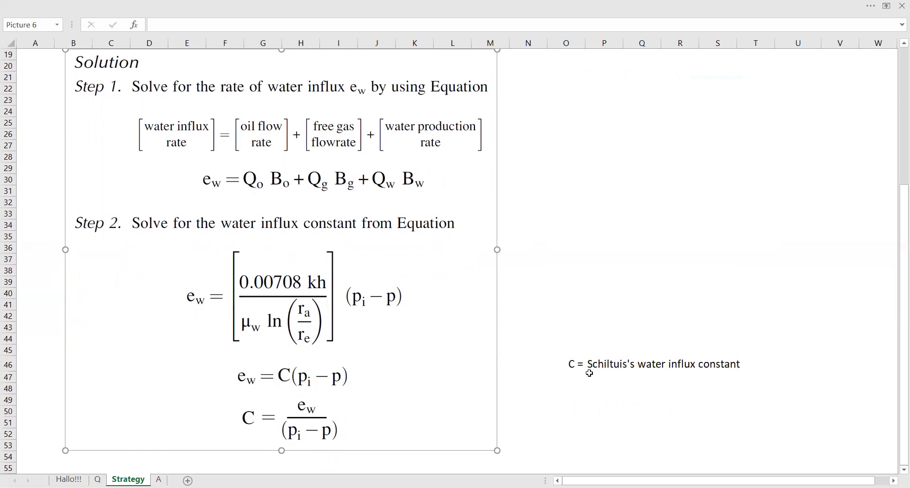
mouse_move(690, 373)
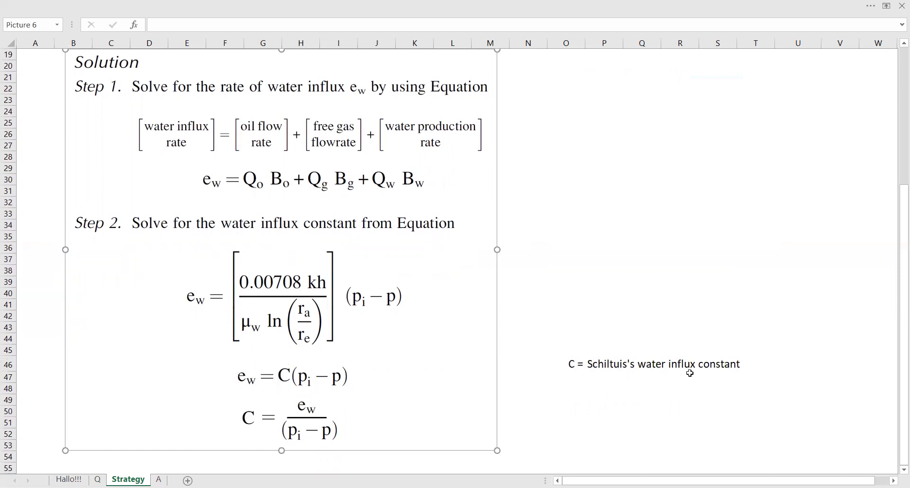
left_click(566, 365)
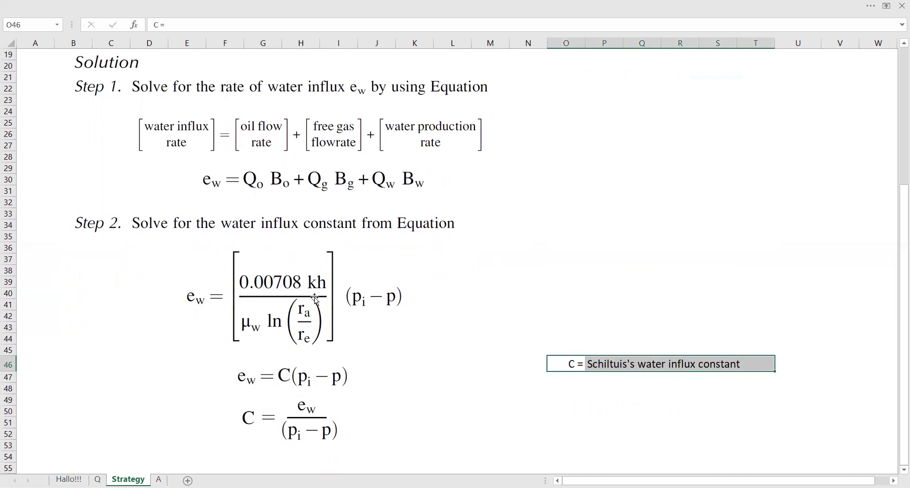
mouse_move(299, 382)
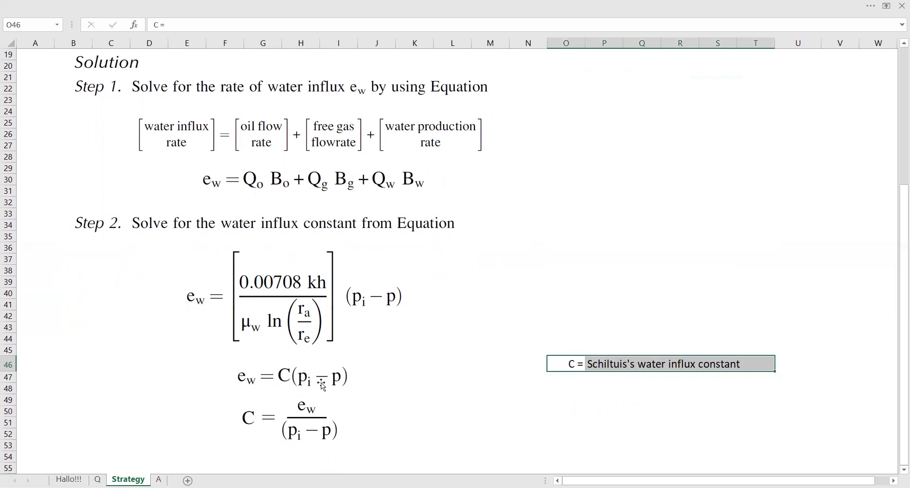
mouse_move(303, 384)
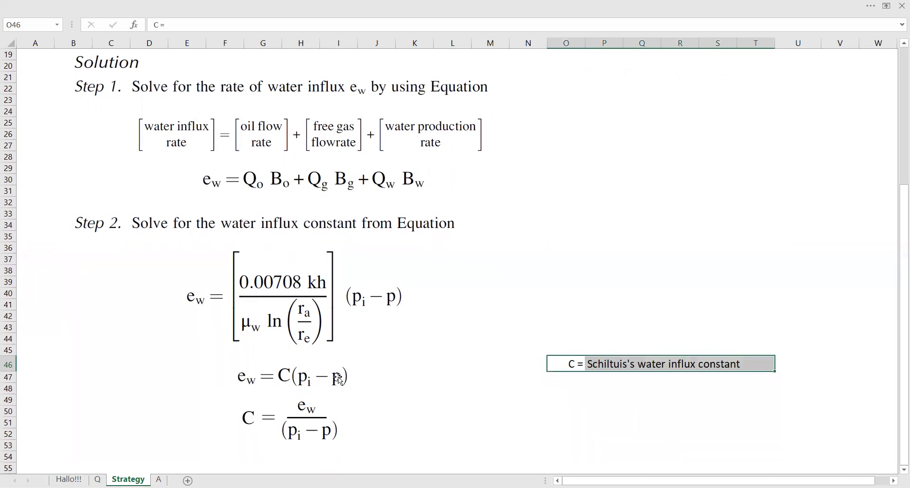
mouse_move(318, 409)
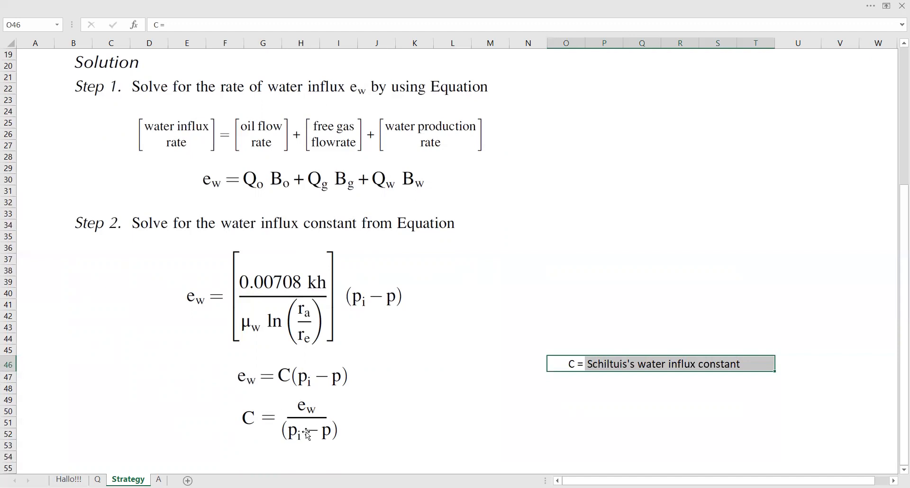
mouse_move(315, 414)
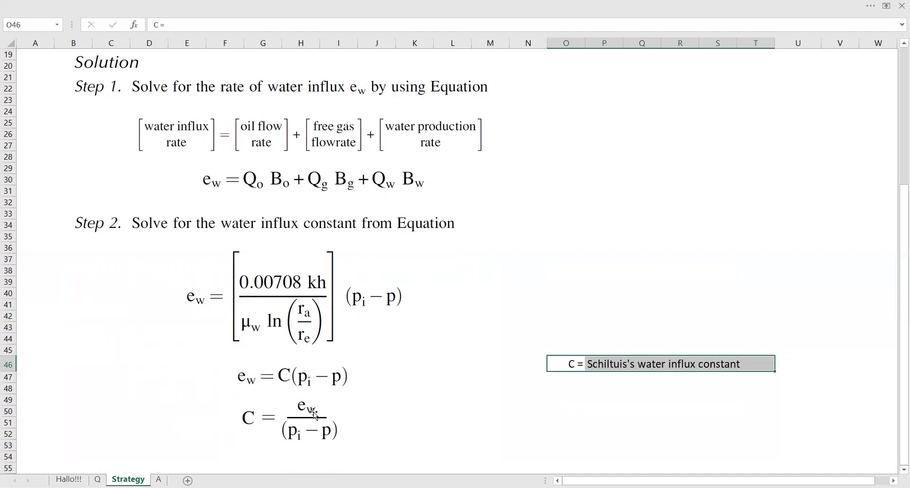
mouse_move(302, 405)
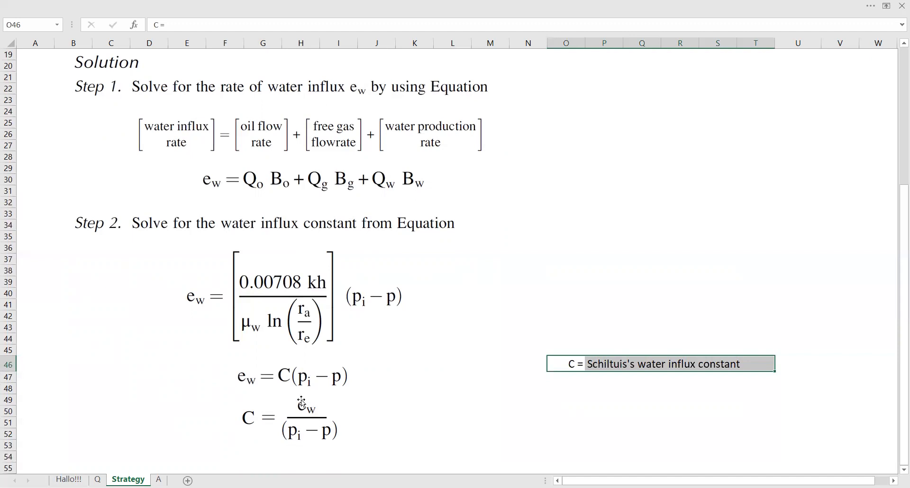
Step: On sheet A, start the water influx formula with the oil term Qo×Bo (C6*C10)
left_click(158, 479)
type("=")
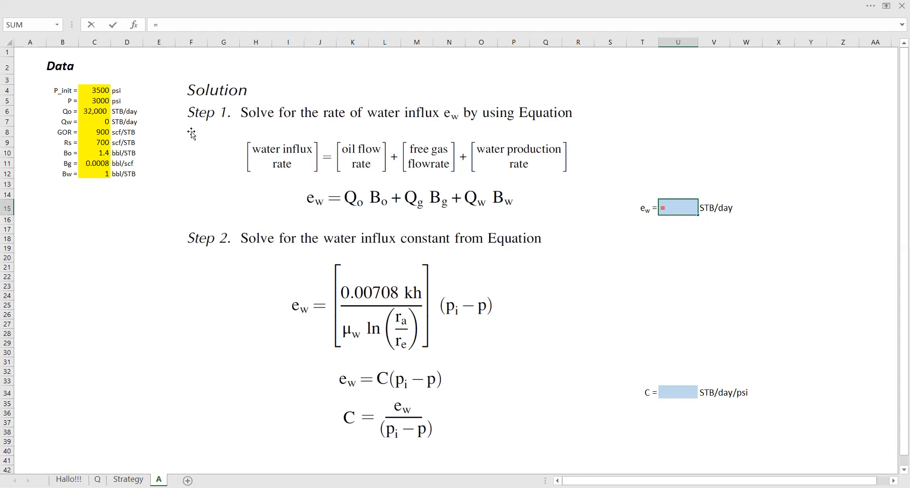
left_click(95, 111)
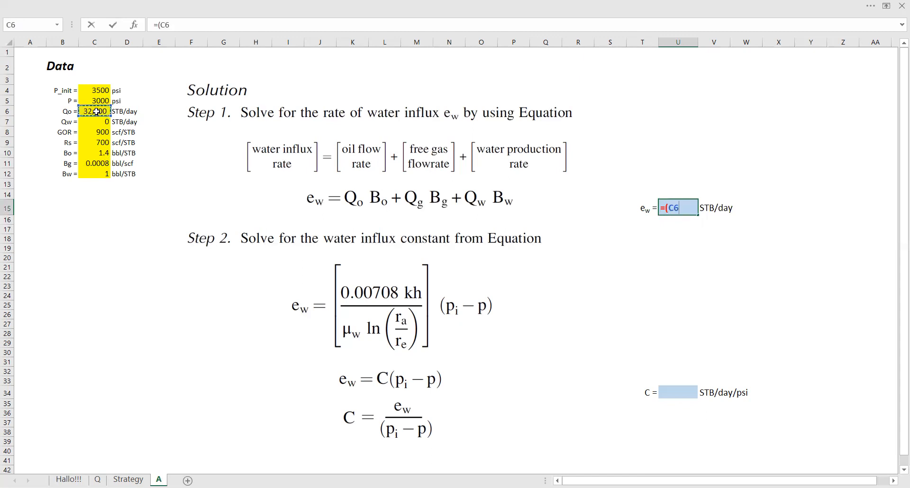
type("*")
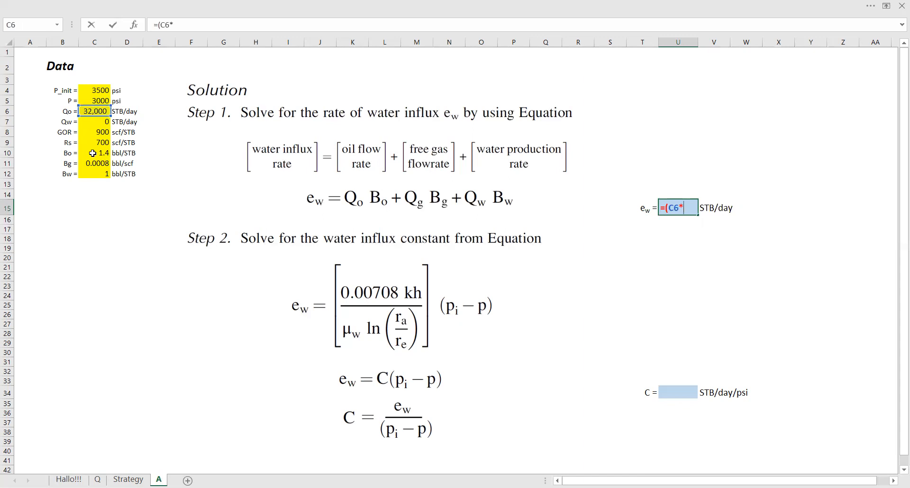
left_click(95, 152)
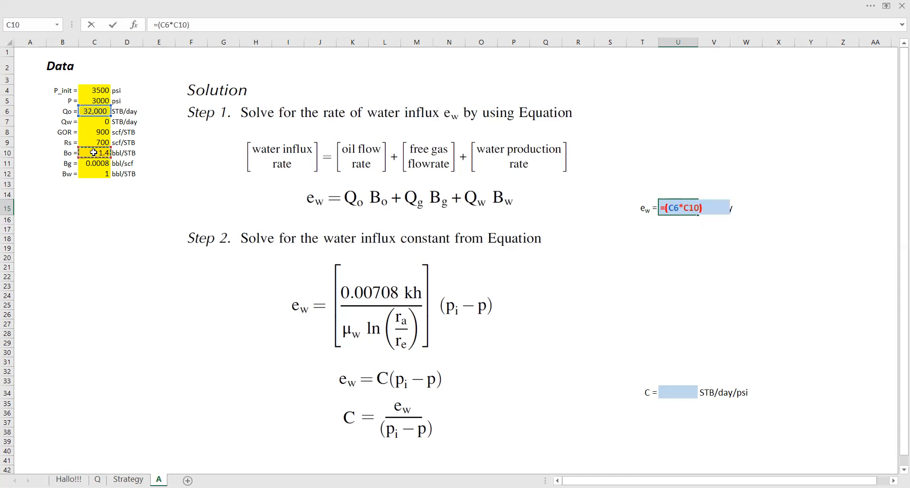
Step: Add the gas term (GOR−Rs)×Qo×Bg to the formula
type("+")
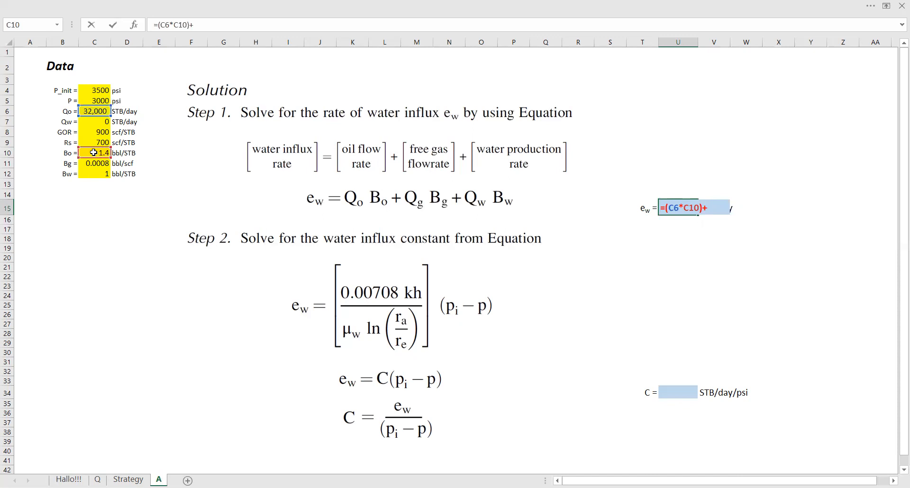
type("(C8-")
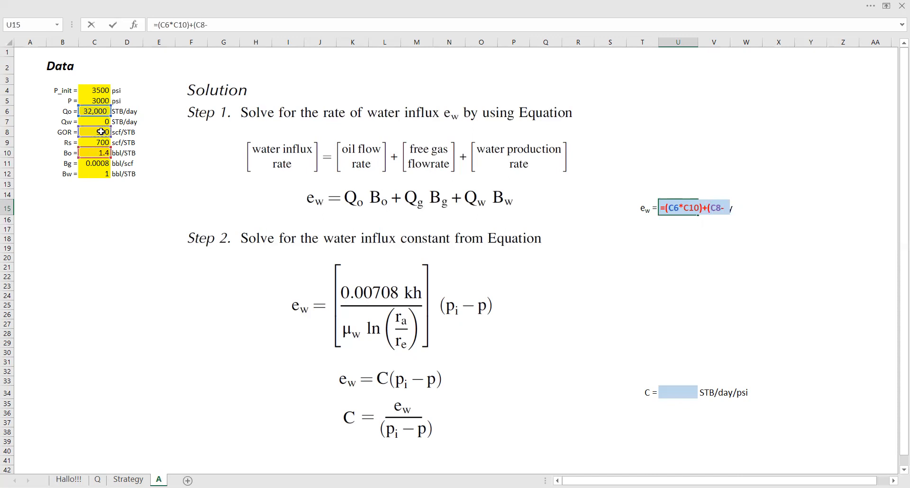
left_click(95, 143)
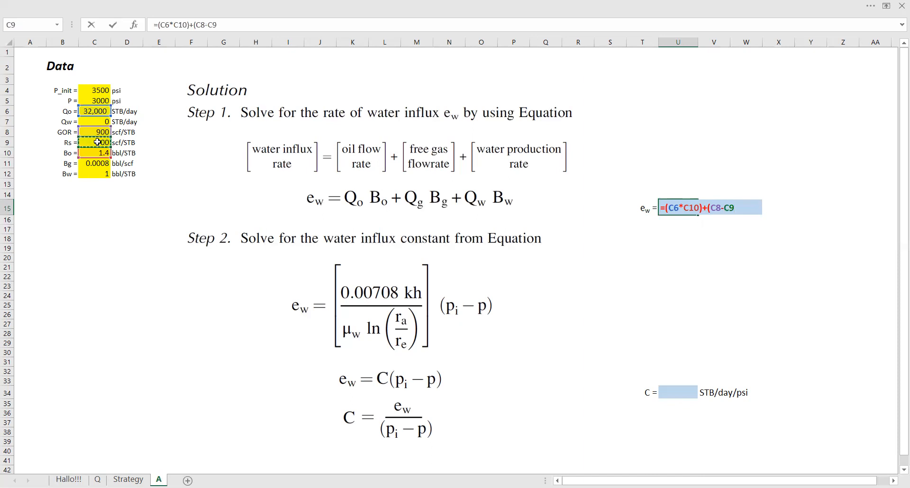
type("*")
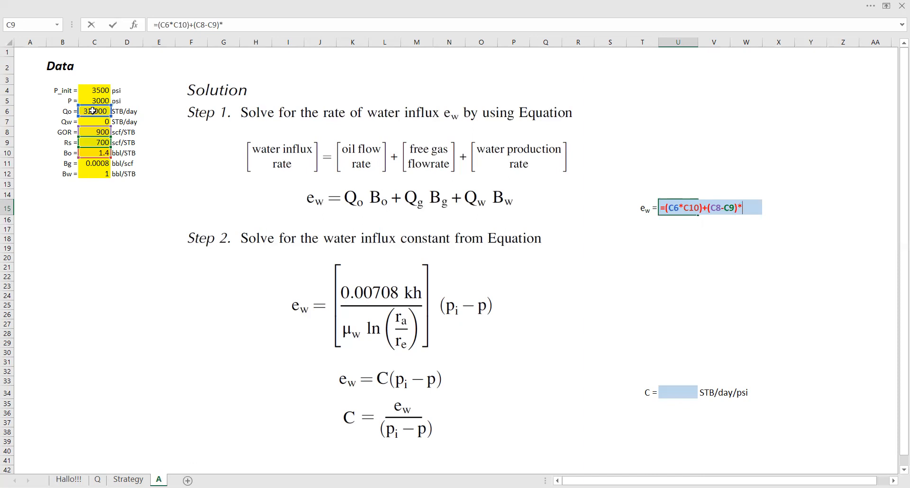
left_click(94, 111)
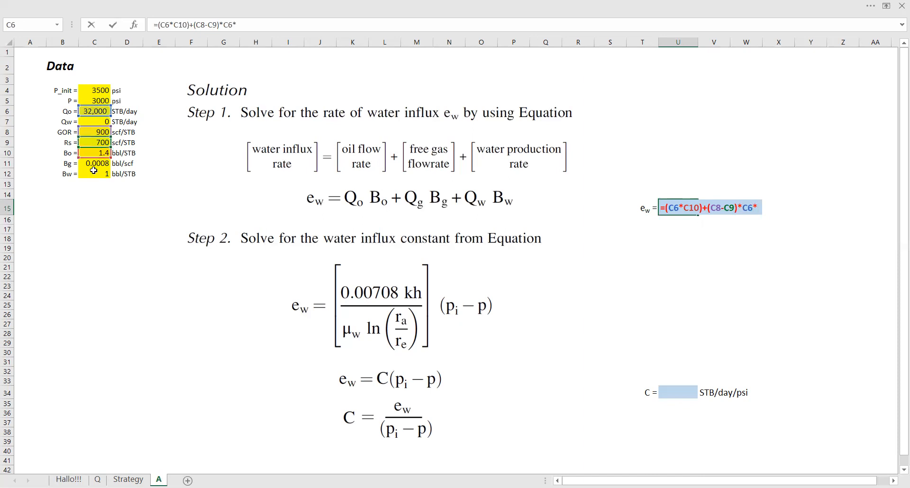
left_click(94, 163)
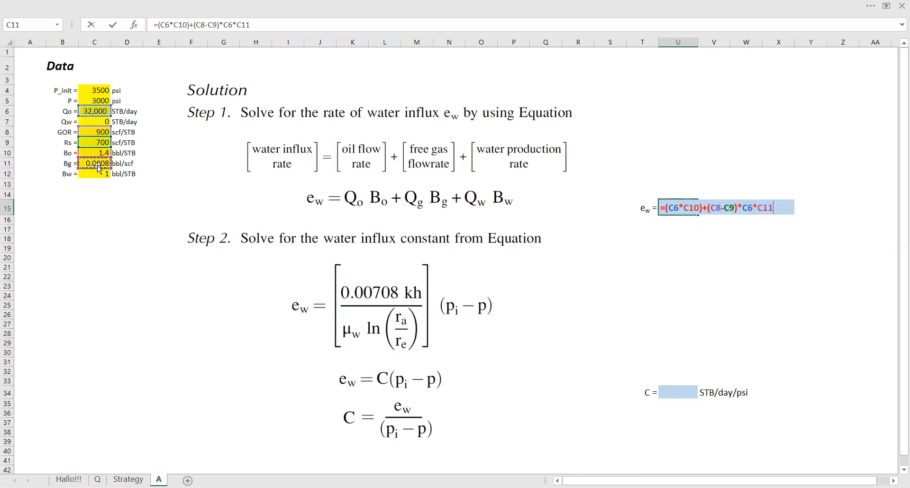
Step: Add the water term Qw×Bw and enter, giving ew = 50,048 STB/day in U15
type("+")
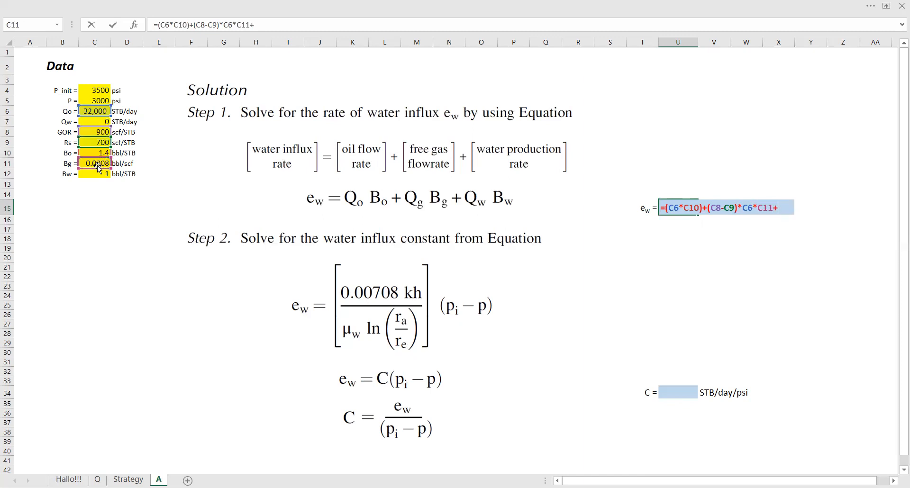
type("(")
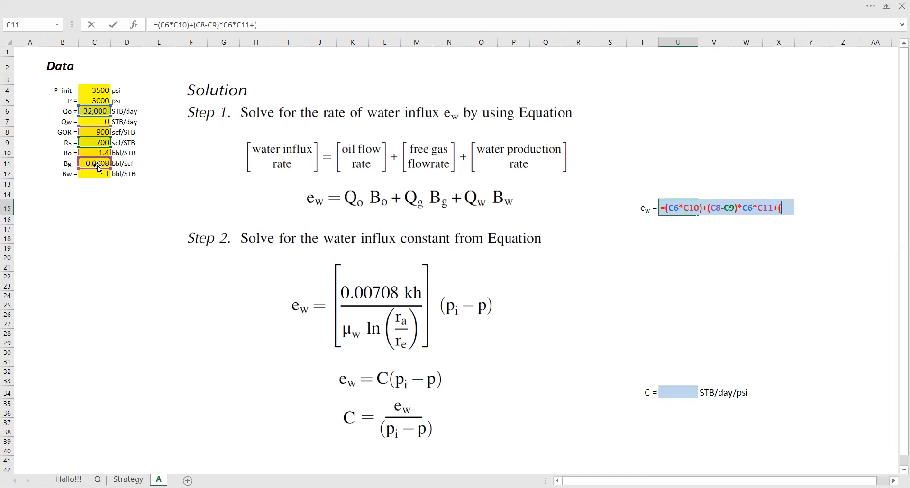
left_click(95, 122)
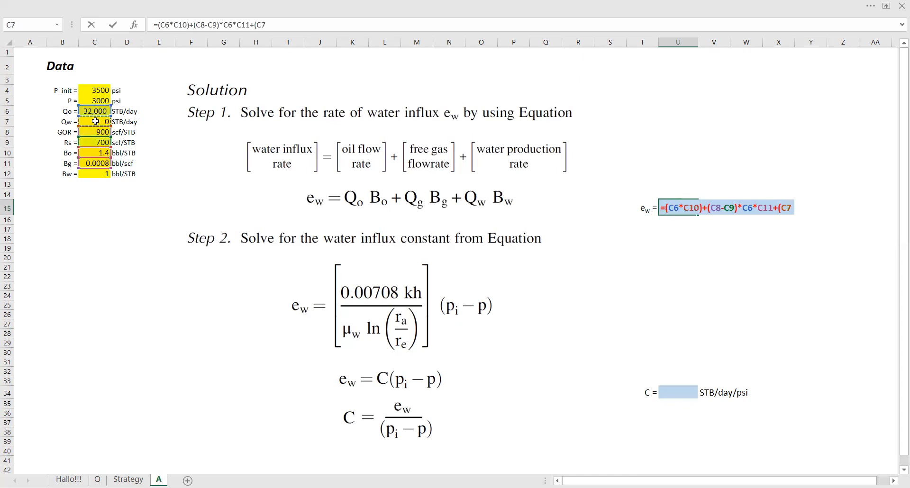
left_click(95, 173)
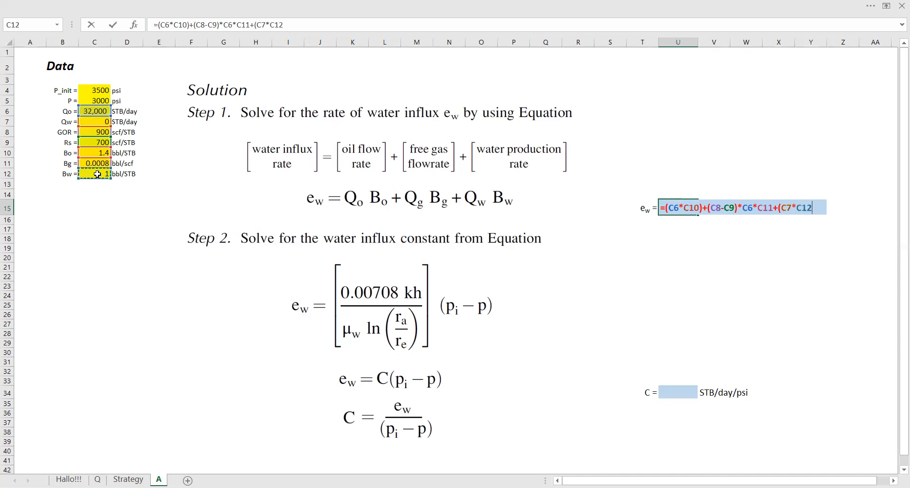
key("Return")
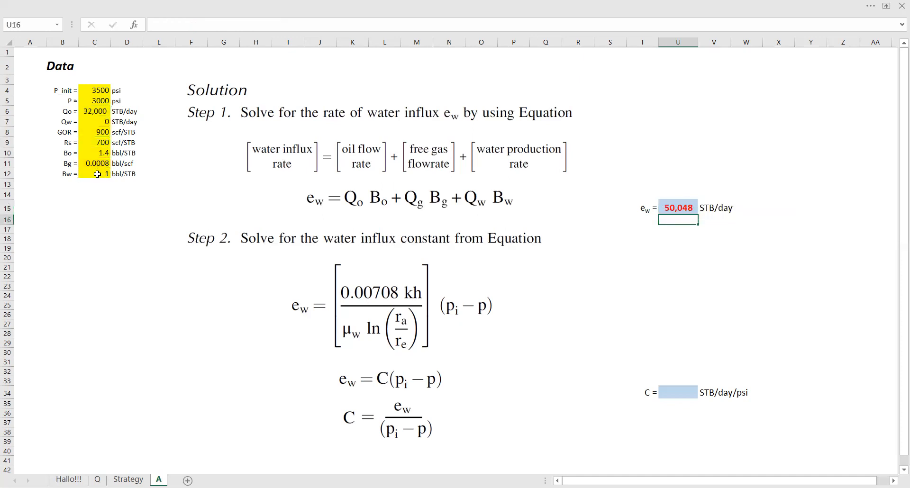
mouse_move(176, 122)
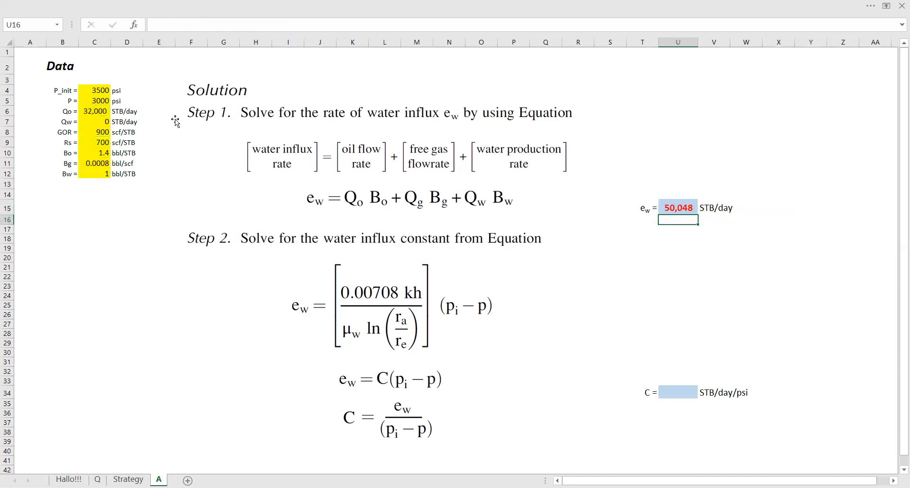
mouse_move(676, 218)
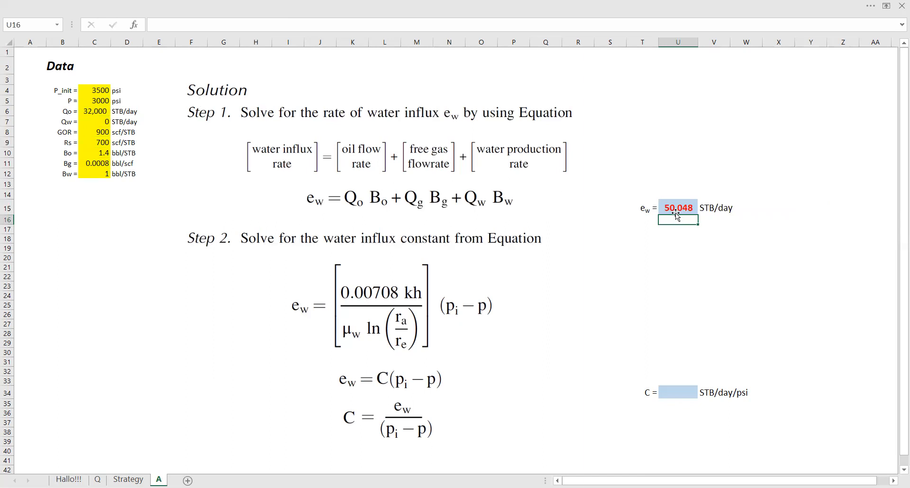
mouse_move(720, 208)
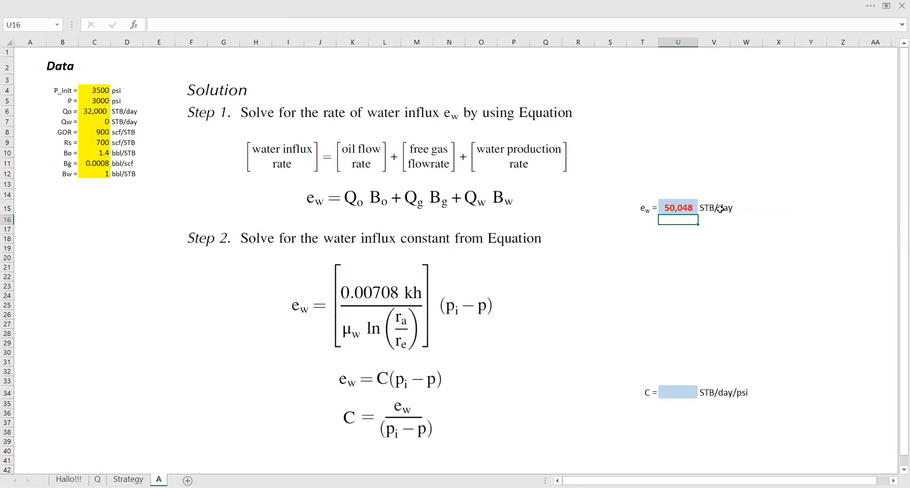
mouse_move(682, 382)
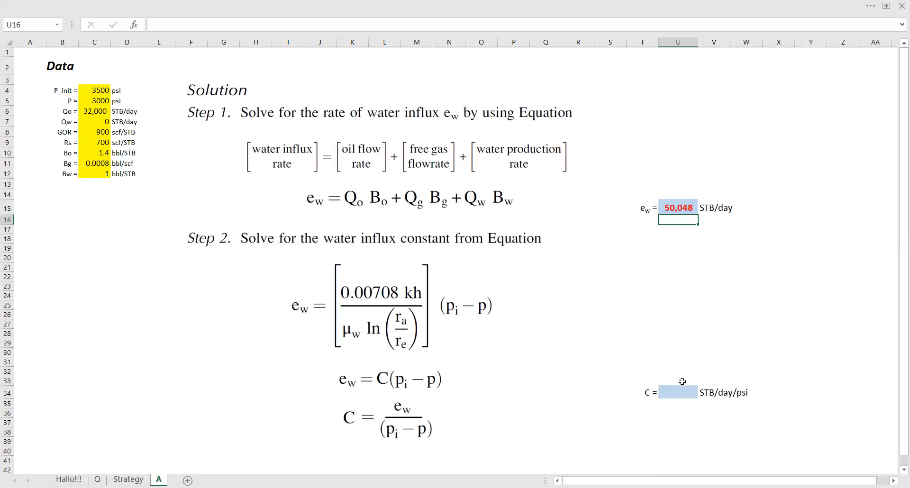
Step: Enter =U15/(C4-C5) in U34, giving C = 100 STB/day/psi
left_click(678, 392)
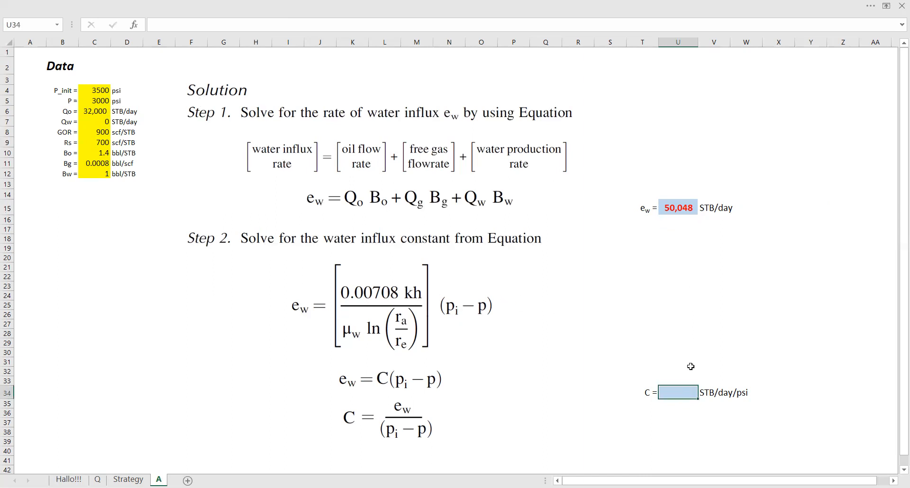
type("=")
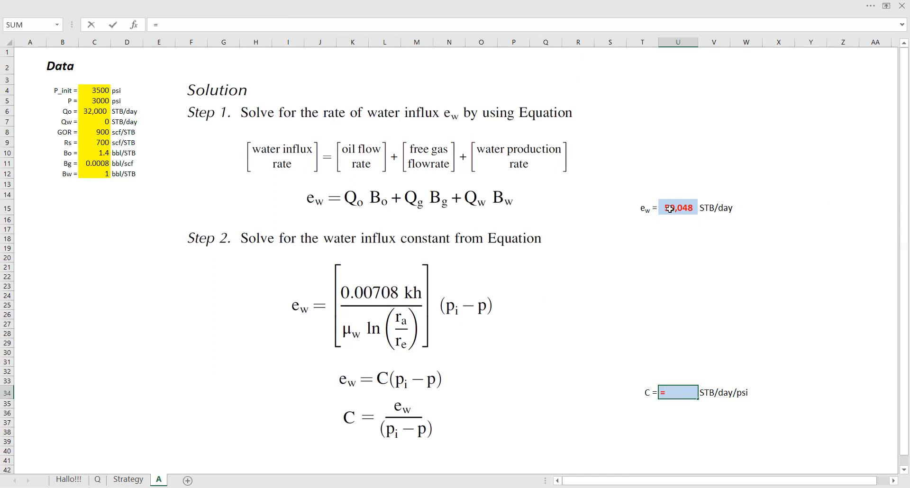
left_click(678, 207)
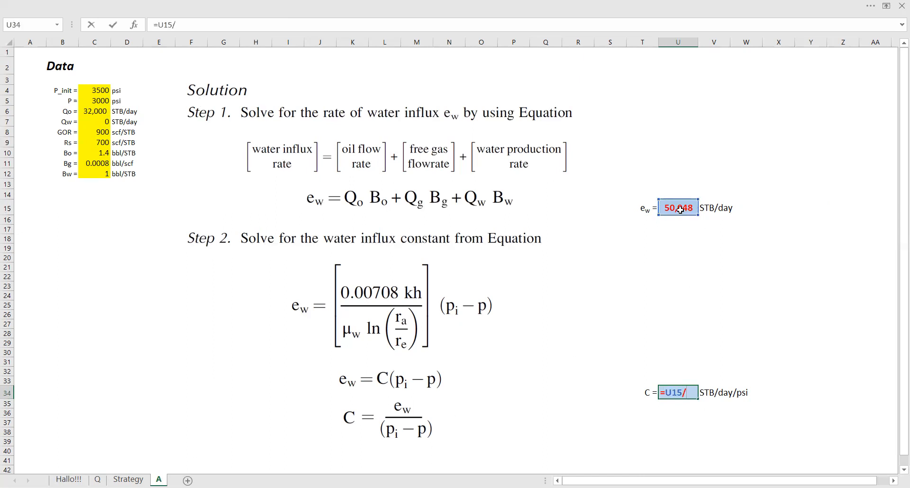
type("(C4-")
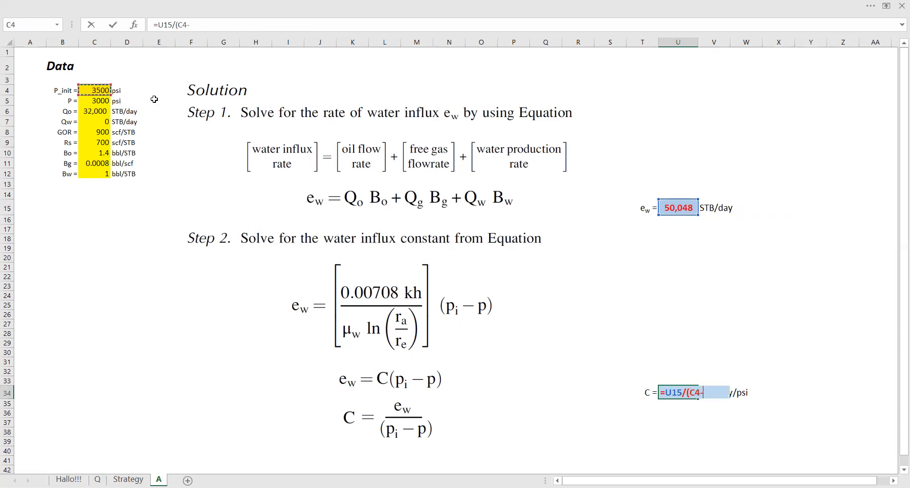
left_click(95, 90)
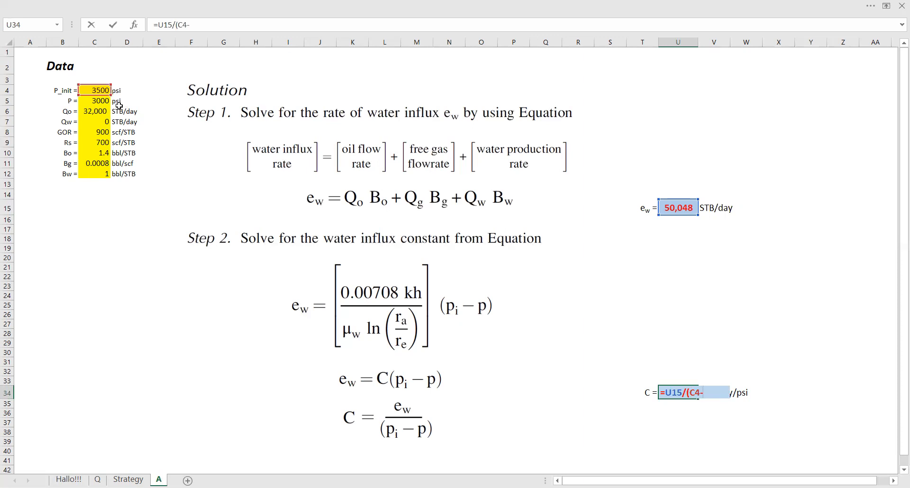
left_click(95, 101)
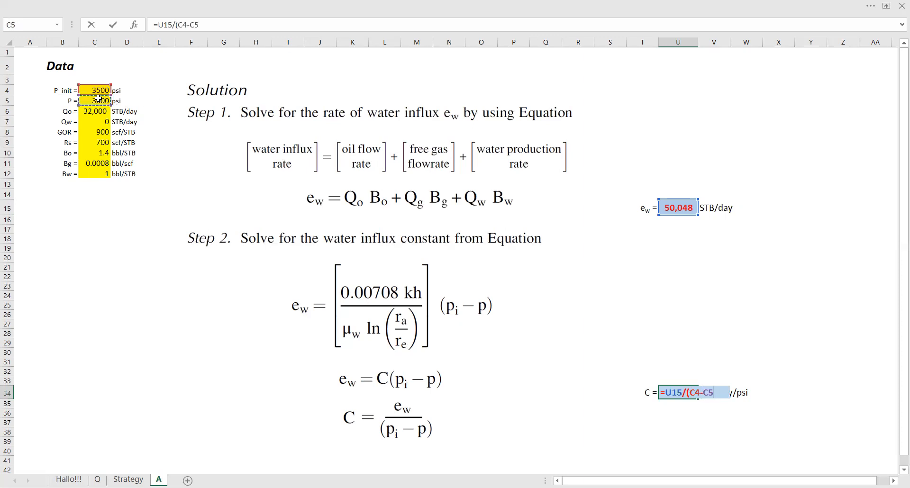
key("Return")
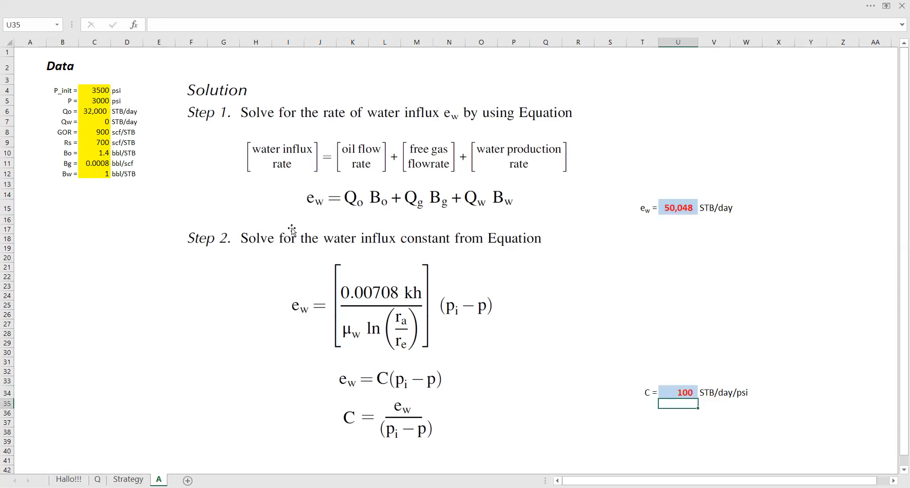
mouse_move(646, 397)
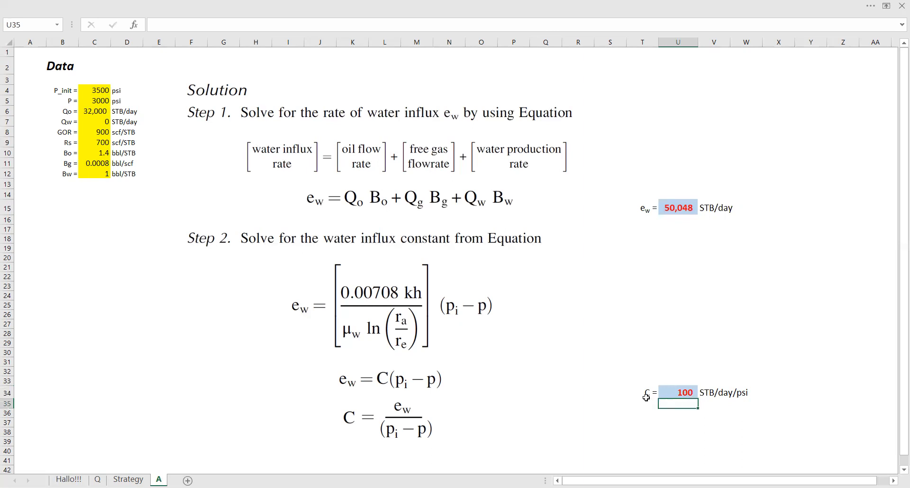